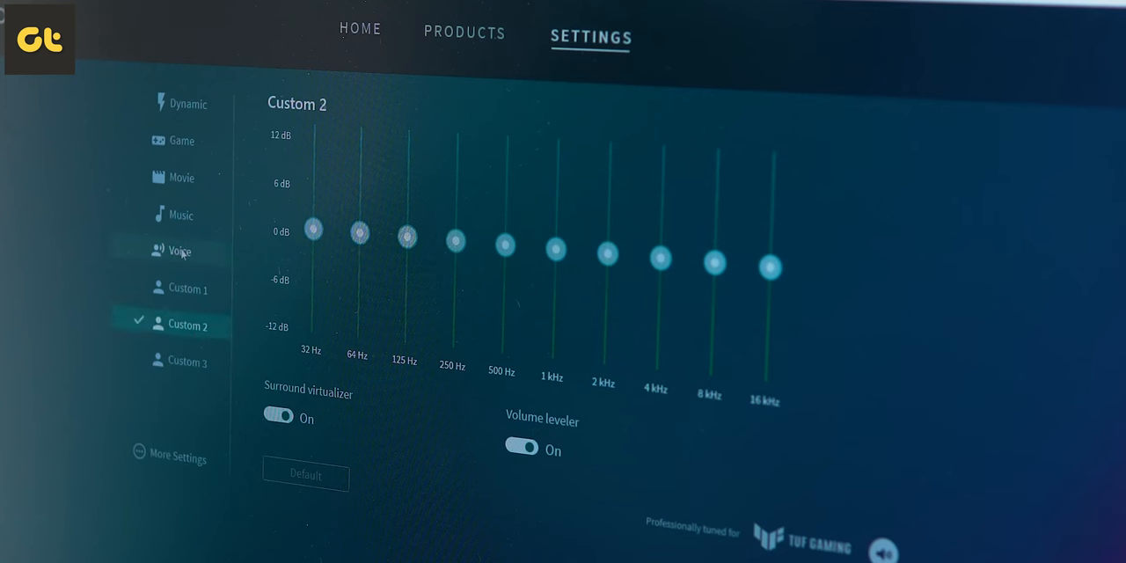
Step: Switch the DTS:X Ultra sound profile from Custom 2 to Music
{"action": "left_click", "coordinate": [181, 215]}
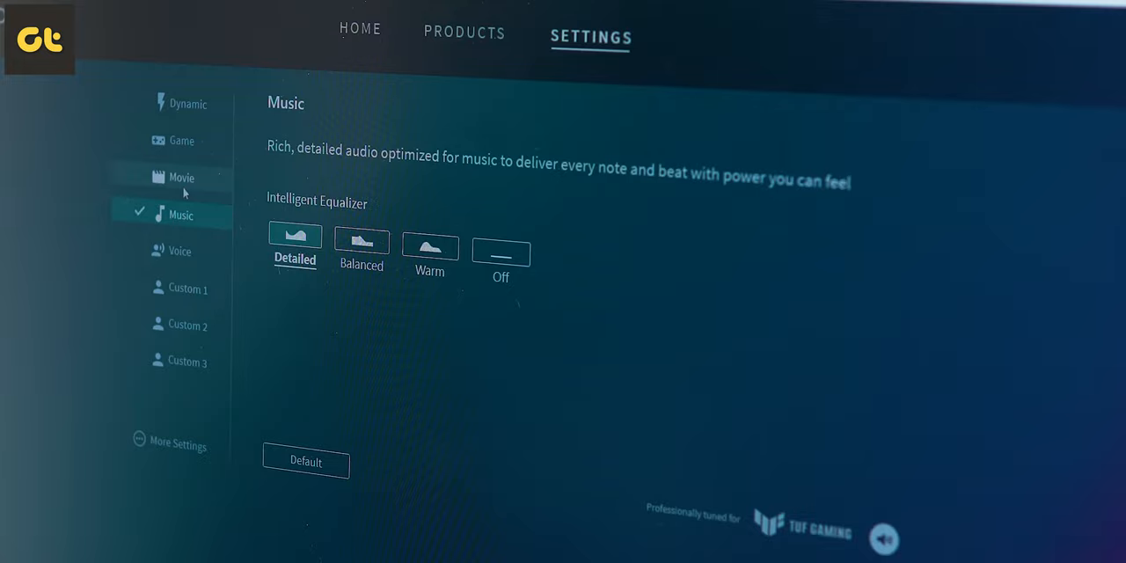